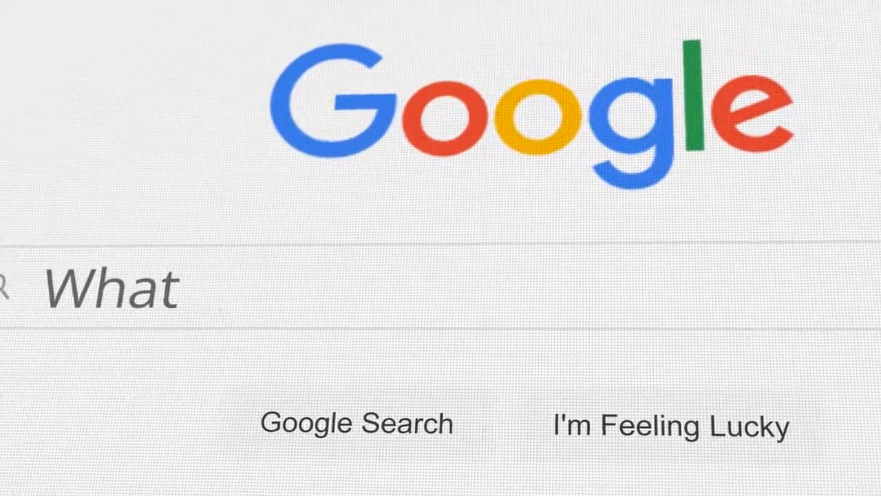
- Type the question 'What is the cap…' into the Google search box
{"action": "type", "text": "is the"}
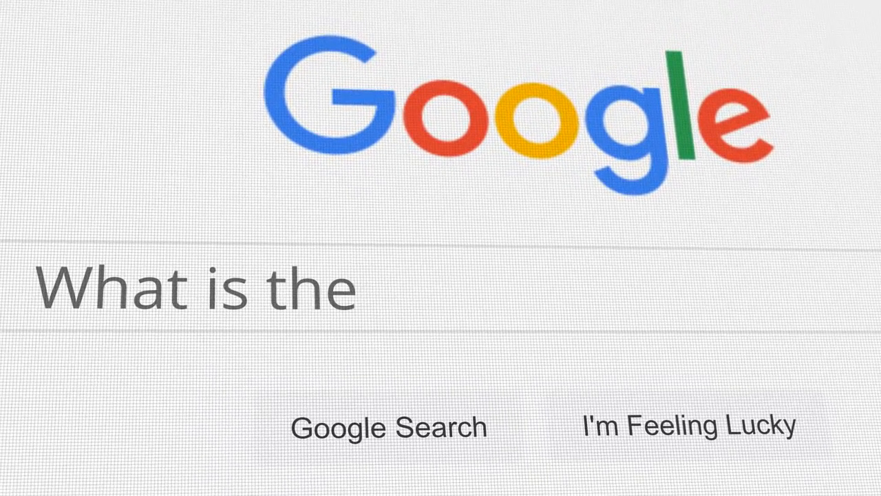
{"action": "type", "text": "cap"}
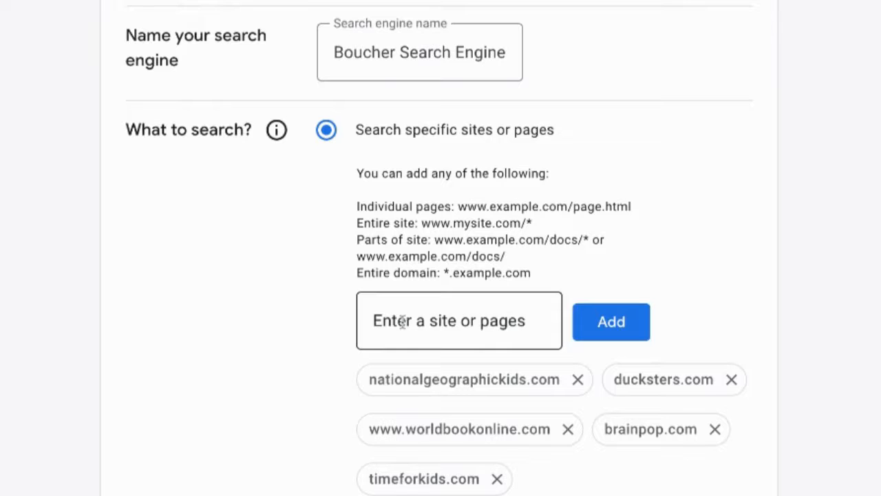
- Add the last kid site, pass reCAPTCHA, create Boucher Search Engine and copy its embed code
{"action": "left_click", "coordinate": [459, 321]}
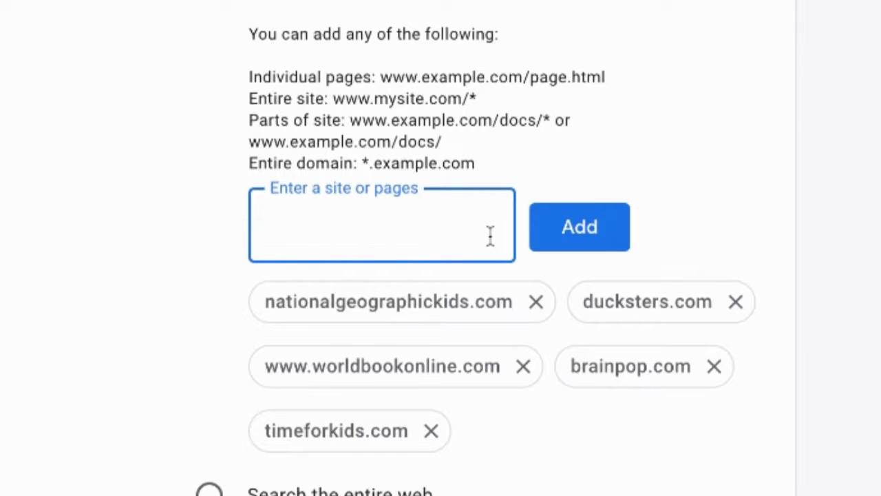
{"action": "scroll", "scroll_direction": "down", "scroll_amount": 3}
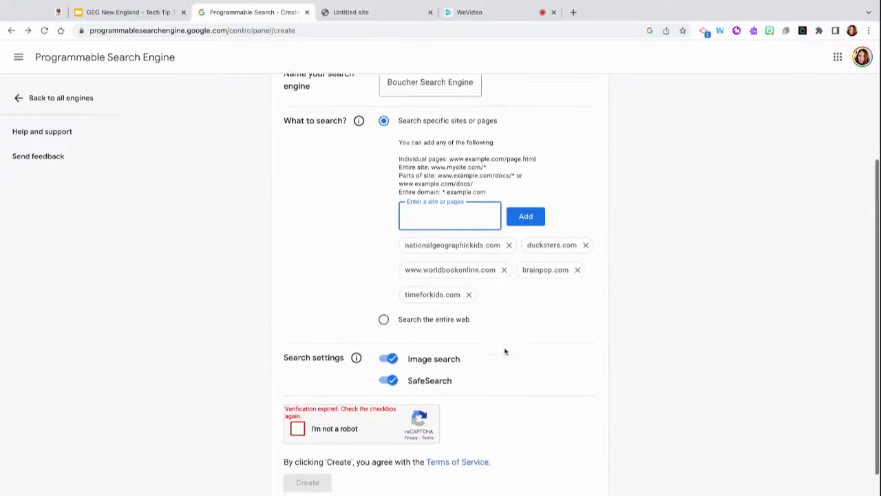
{"action": "scroll", "scroll_direction": "down", "scroll_amount": 3}
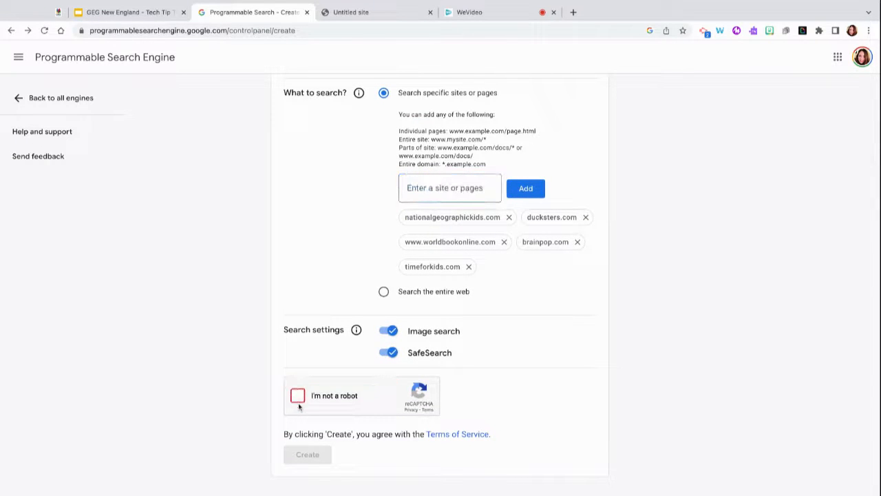
{"action": "left_click", "coordinate": [297, 395]}
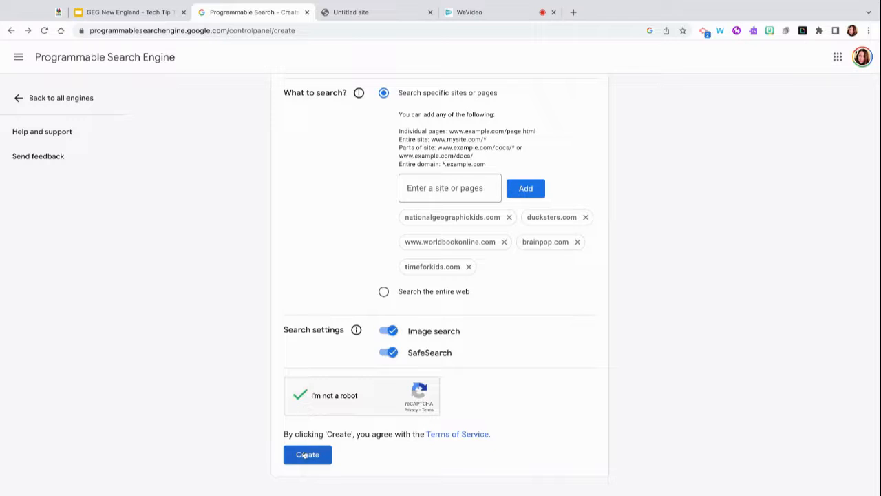
{"action": "left_click", "coordinate": [307, 454]}
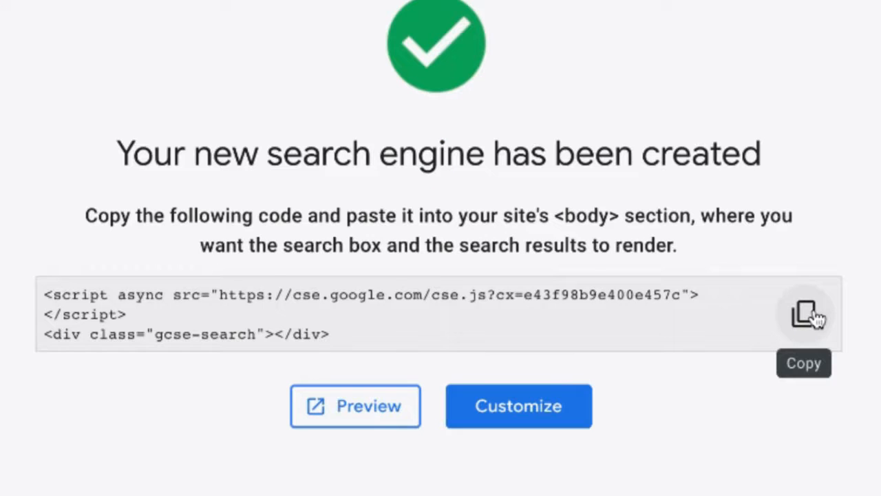
{"action": "left_click", "coordinate": [804, 314]}
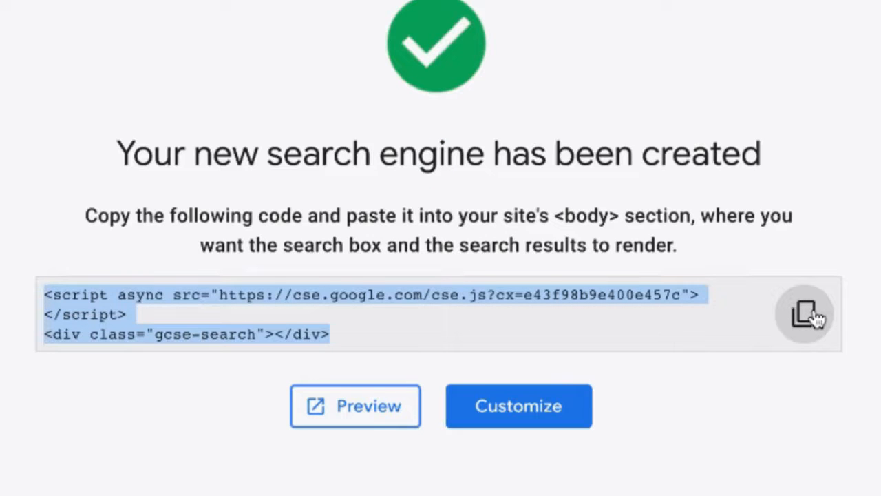
{"action": "left_click", "coordinate": [804, 313]}
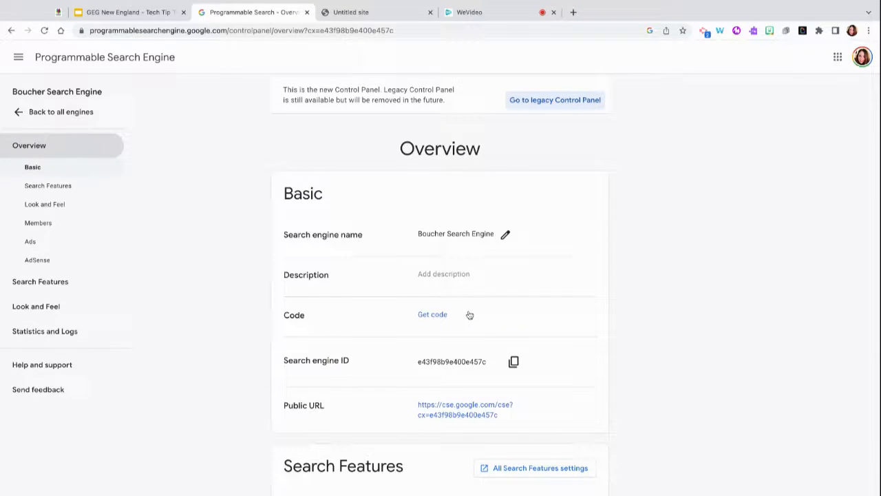
{"action": "scroll", "scroll_direction": "down", "scroll_amount": 3}
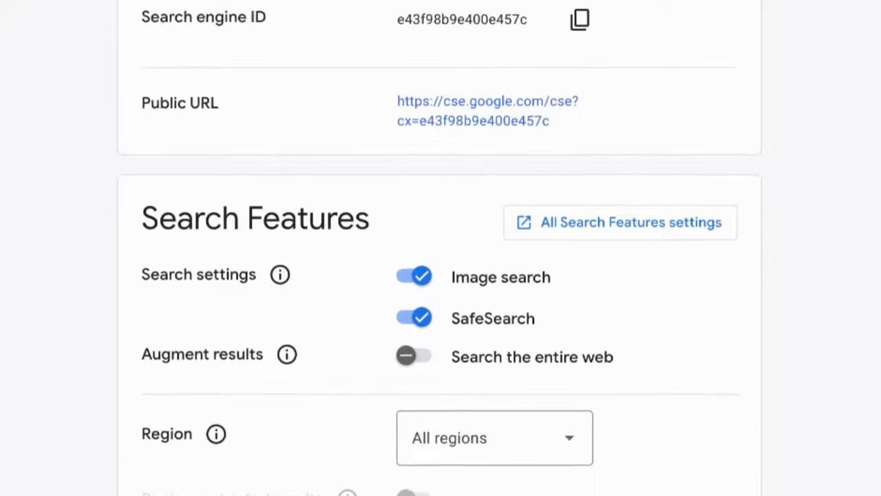
{"action": "scroll", "scroll_direction": "down", "scroll_amount": 3}
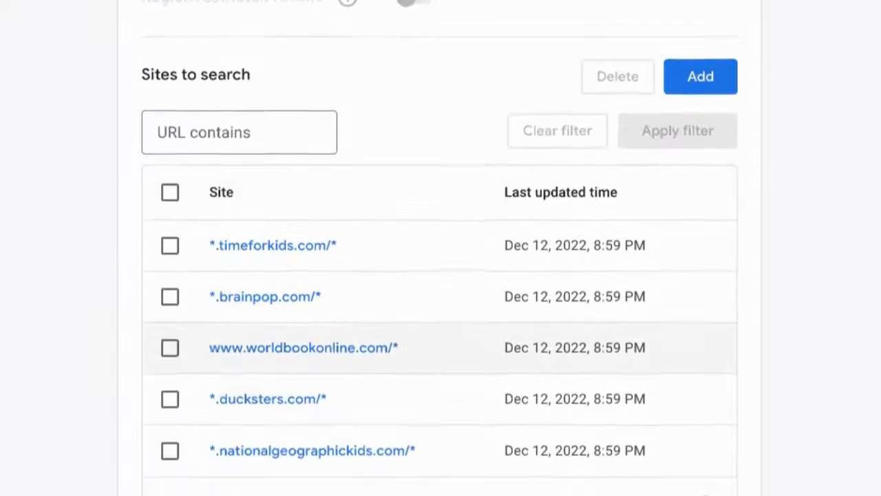
{"action": "scroll", "scroll_direction": "down", "scroll_amount": 3}
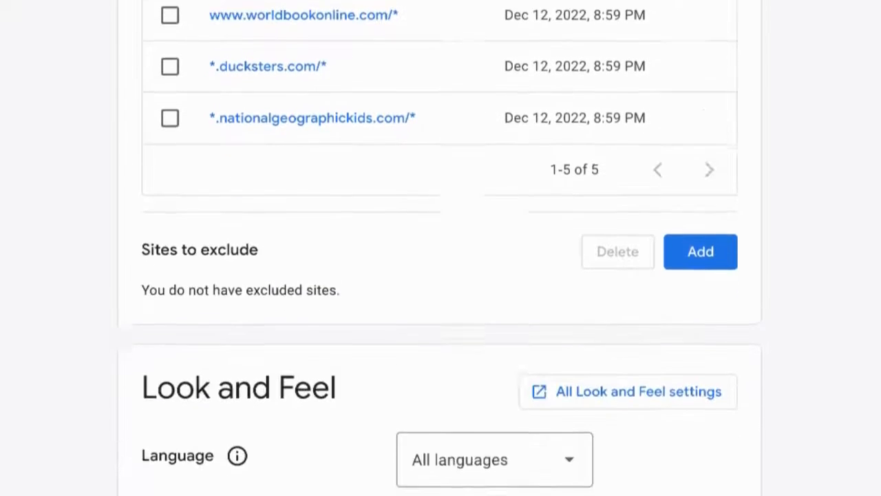
{"action": "scroll", "scroll_direction": "down", "scroll_amount": 3}
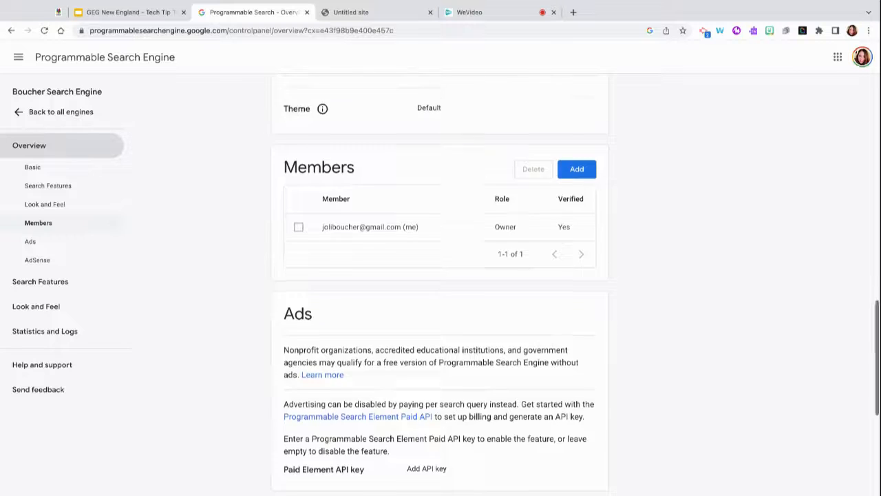
{"action": "left_click", "coordinate": [375, 11]}
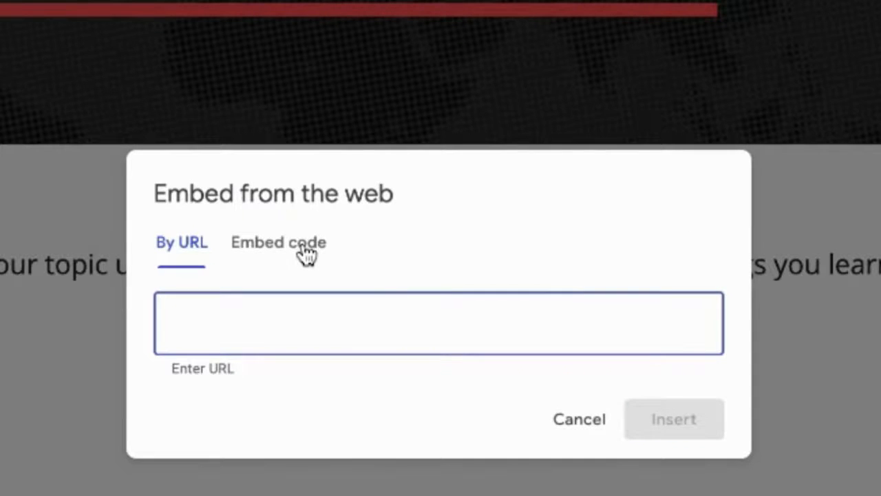
- Paste the cse.google.com script as embed code and insert it onto the page
{"action": "left_click", "coordinate": [278, 241]}
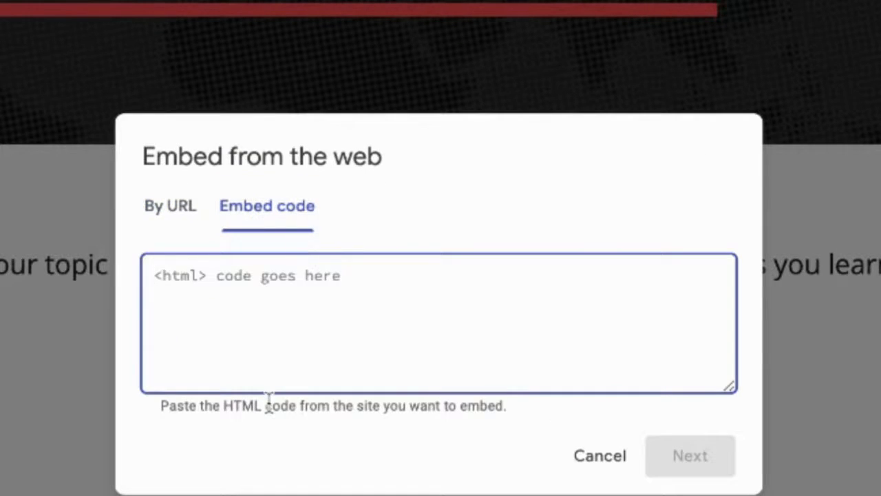
{"action": "type", "text": "<script async src=\"https://cse.google.com/cse.js?cx=e43f98b9e400e457c\"></script><div class=\"gcse-search\"></div>"}
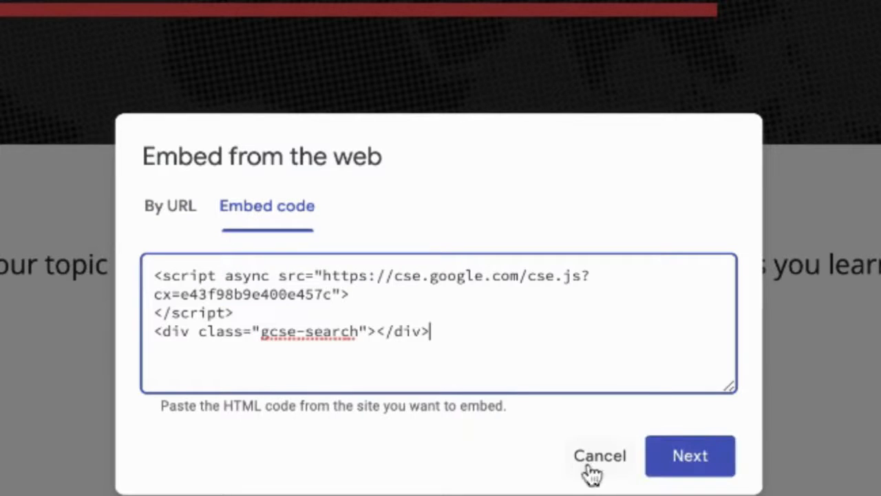
{"action": "left_click", "coordinate": [689, 455]}
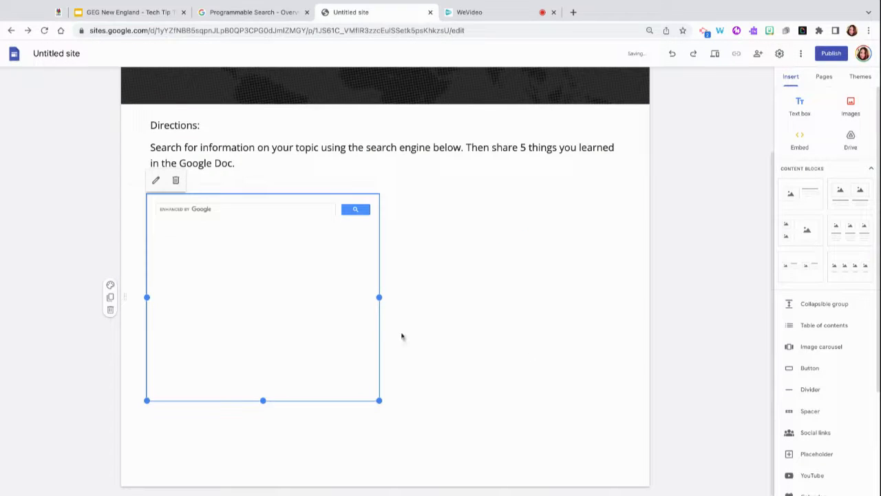
- Widen the embedded Boucher search box so it spans across the page
{"action": "left_click_drag", "start_coordinate": [378, 296], "coordinate": [578, 296]}
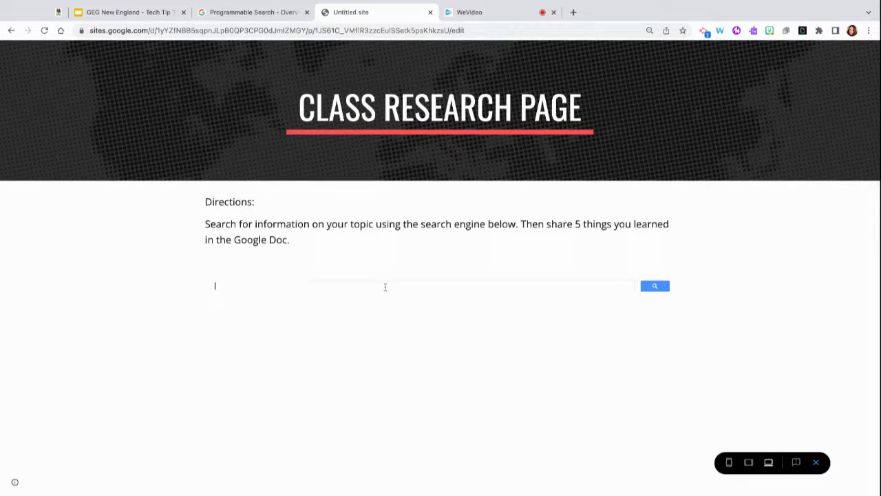
- Search 'massachusetts' in the embedded box and scroll through the Ducksters and TIME for Kids results
{"action": "type", "text": "massachusetts"}
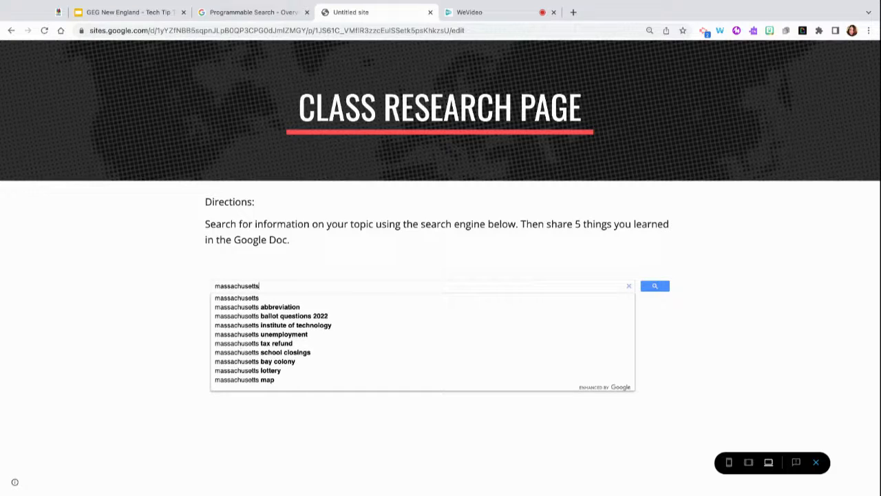
{"action": "left_click", "coordinate": [654, 285]}
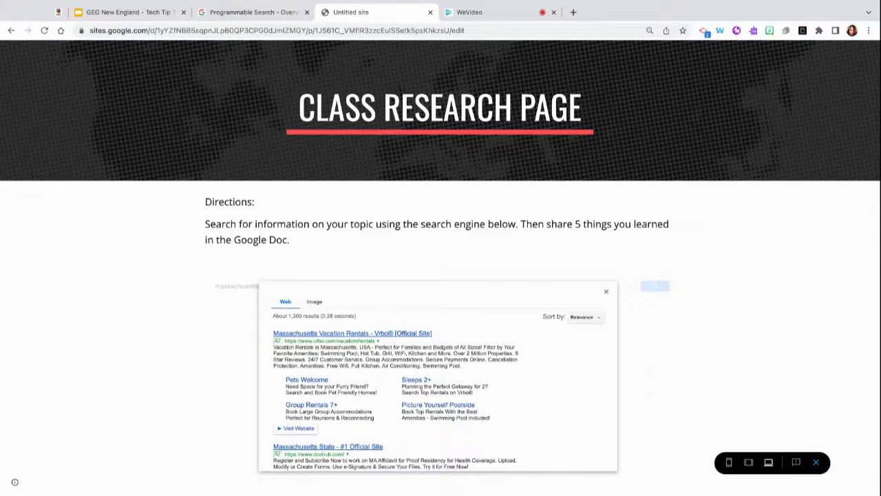
{"action": "scroll", "scroll_direction": "down", "scroll_amount": 3}
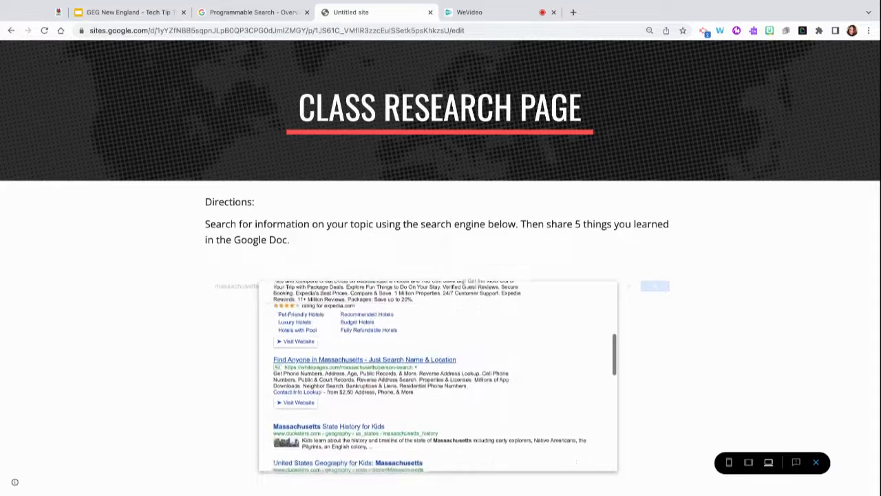
{"action": "scroll", "scroll_direction": "down", "scroll_amount": 3}
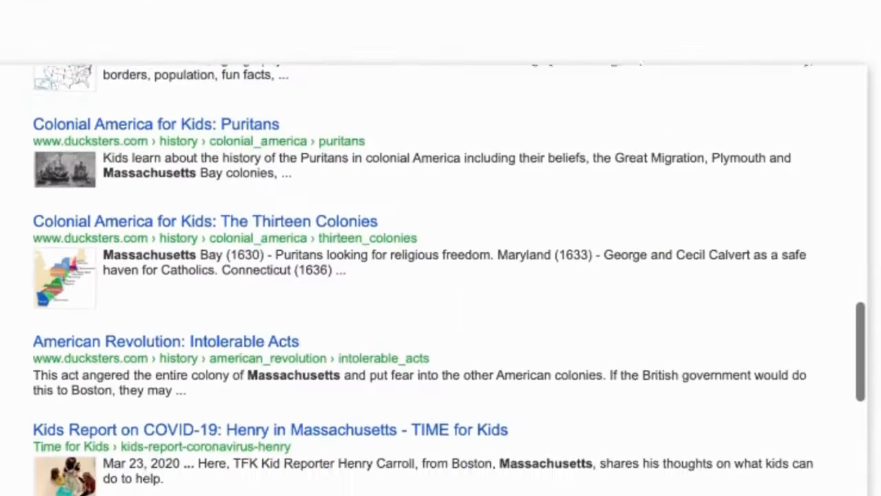
{"action": "scroll", "scroll_direction": "down", "scroll_amount": 3}
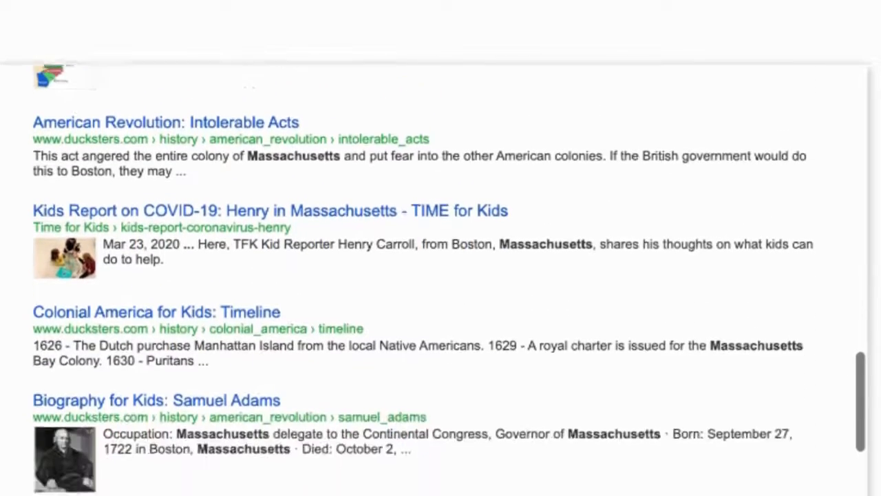